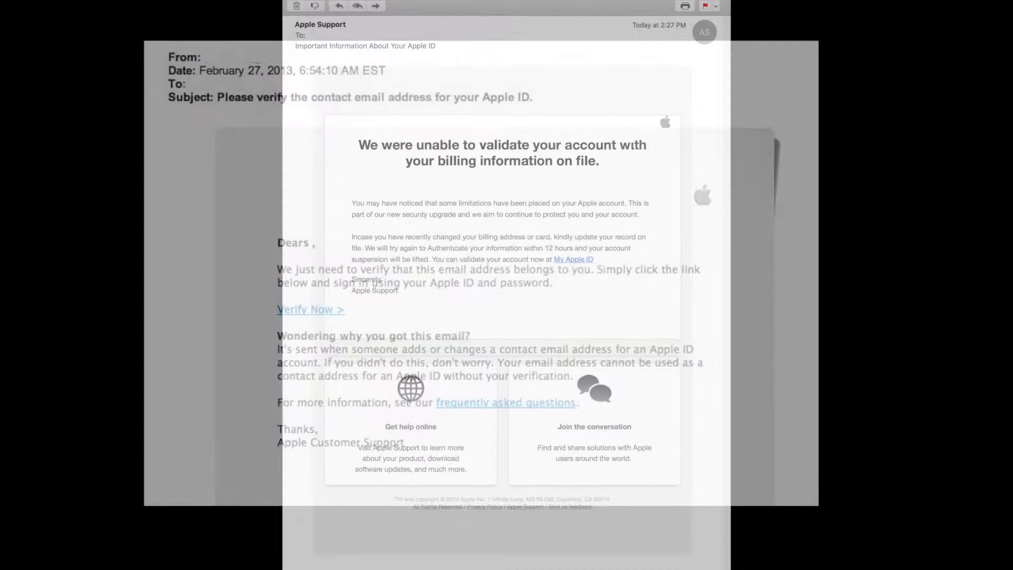
Step: Scroll Mail's phishing examples to the 'Dear Customer' email threatening Apple ID suspension
scroll("down", 3)
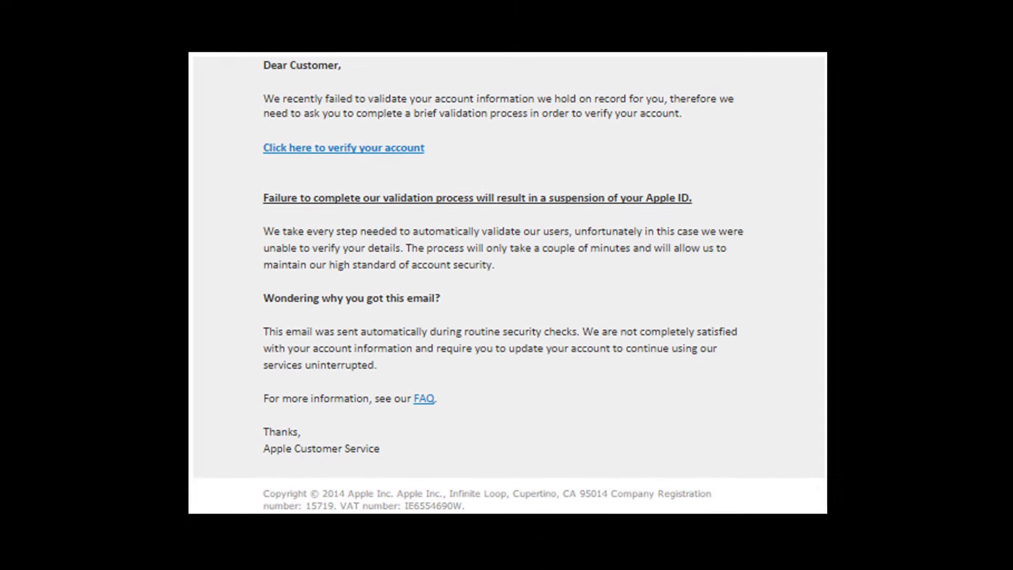
Step: View the padlock's connection details confirming appleid.apple.com is encrypted and owned by Apple Inc
left_click(343, 147)
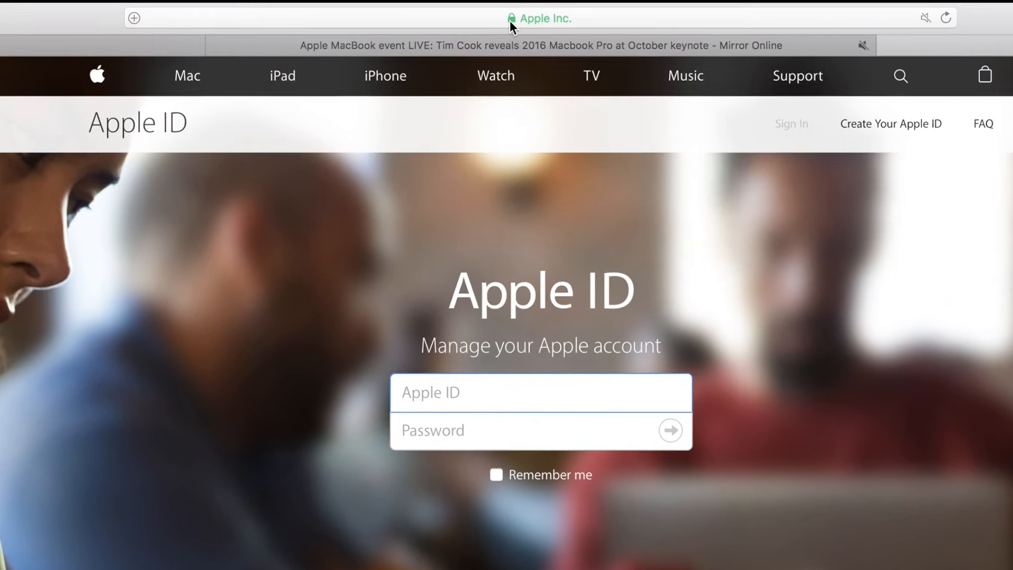
left_click(511, 17)
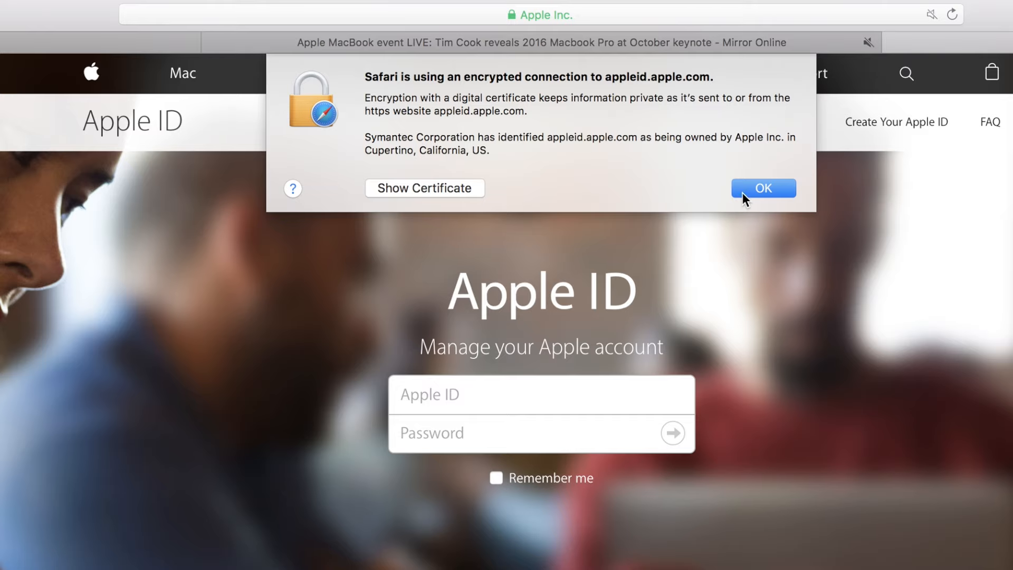
left_click(763, 188)
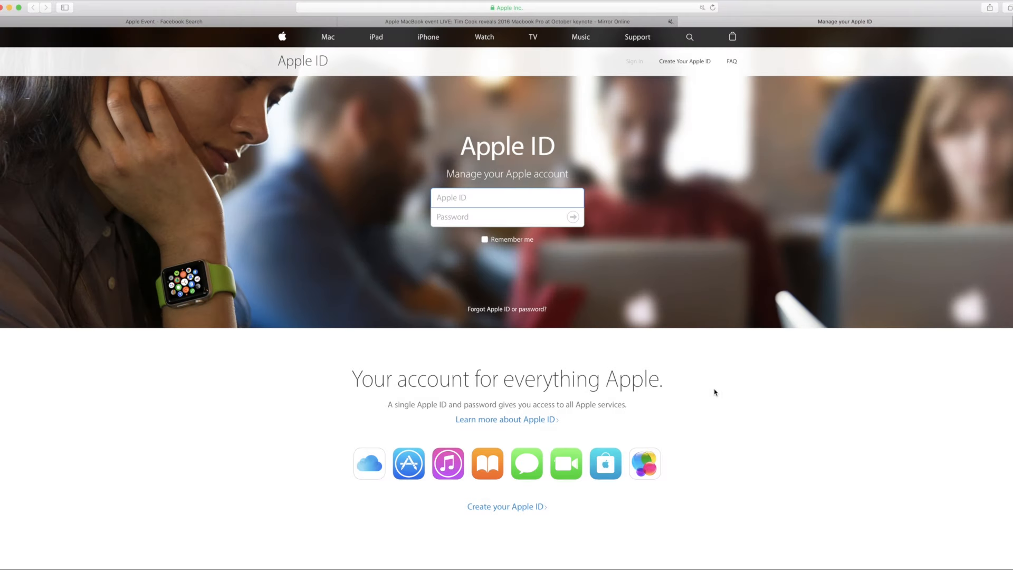
left_click(507, 197)
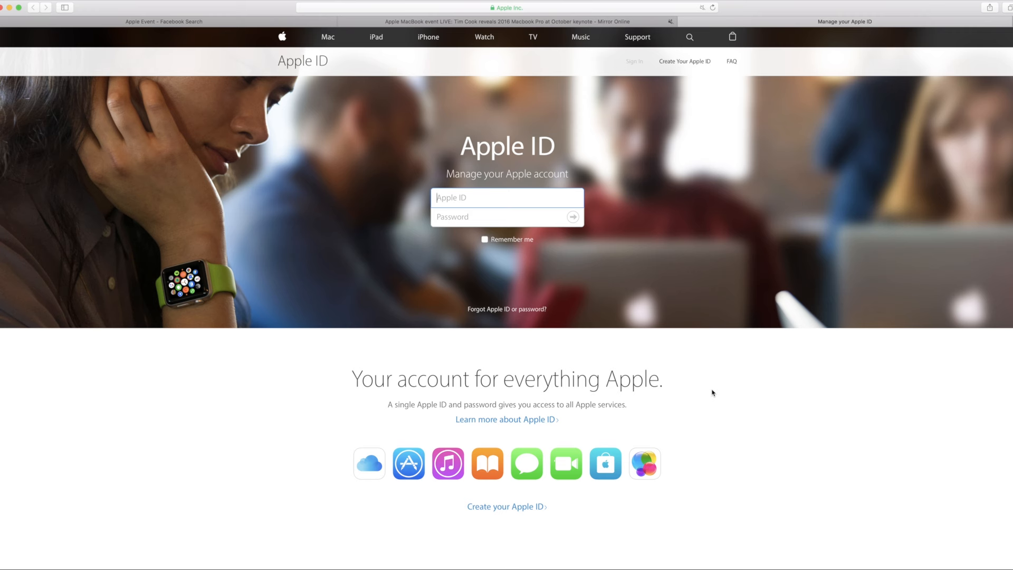
mouse_move(698, 379)
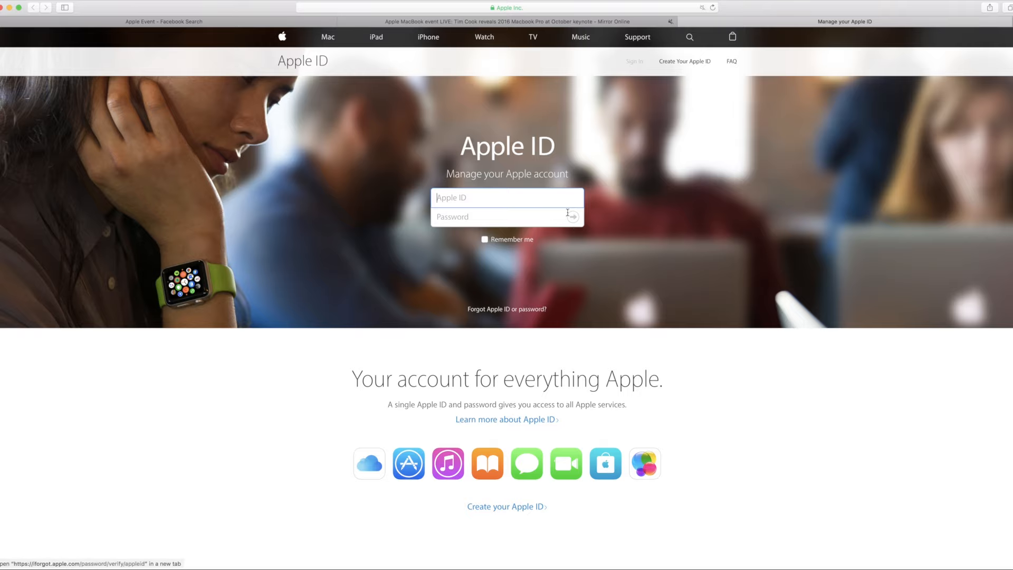
mouse_move(513, 90)
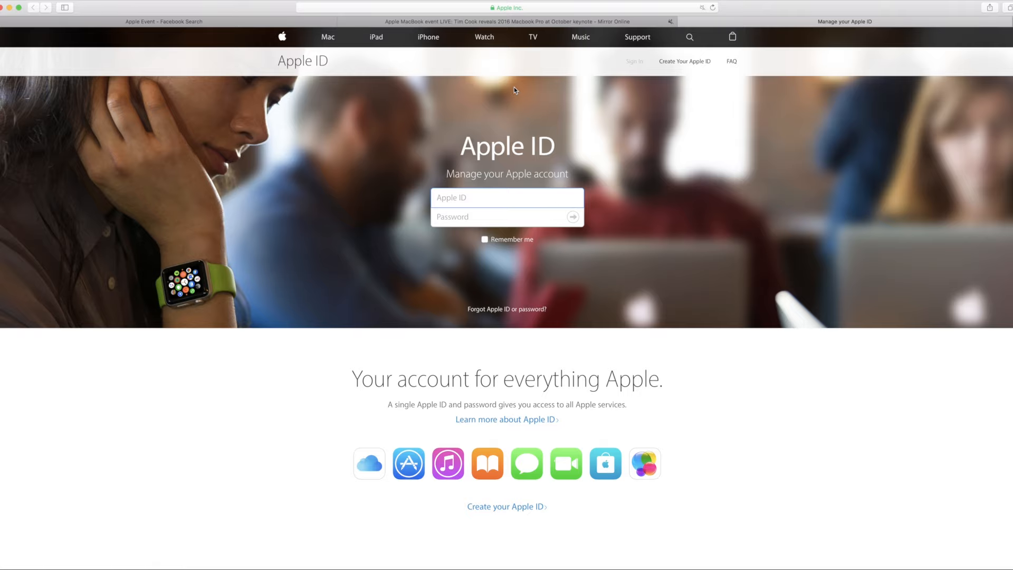